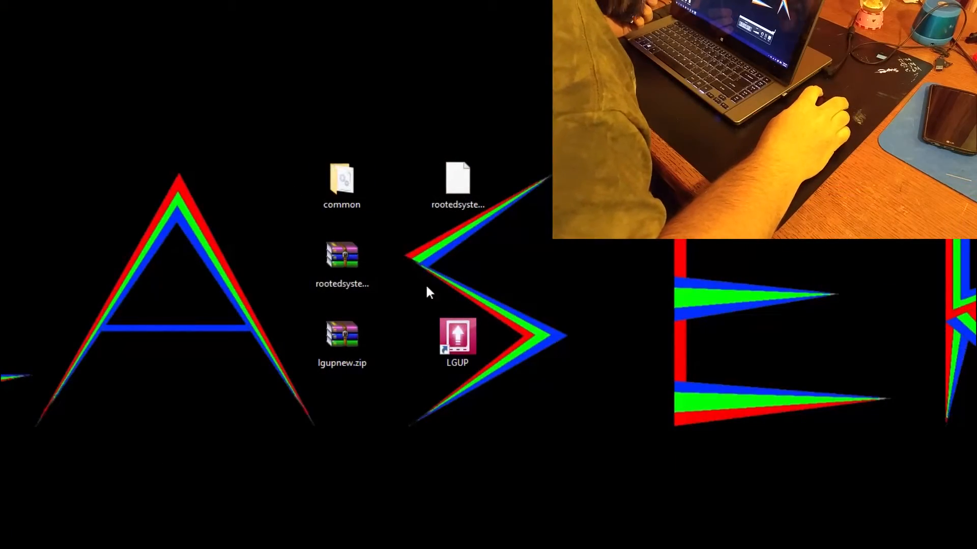
mouse_move(278, 331)
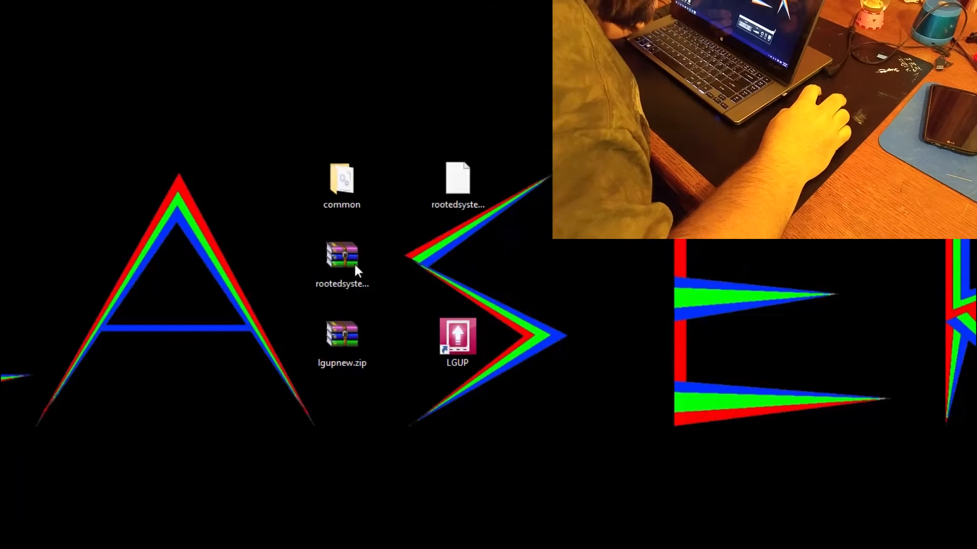
Inspect the lgupnew.zip archive's two LGUP .msi installers, then close the archive
click(341, 257)
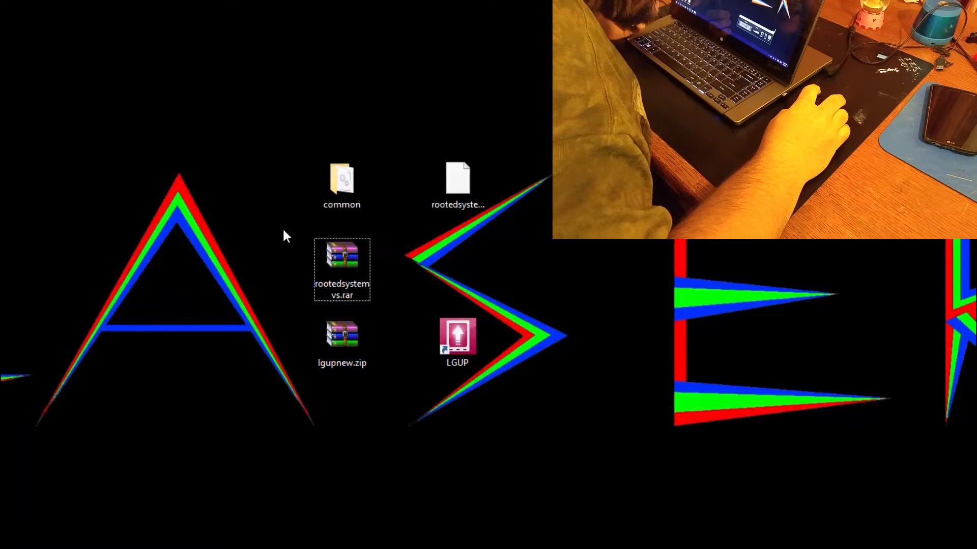
mouse_move(289, 341)
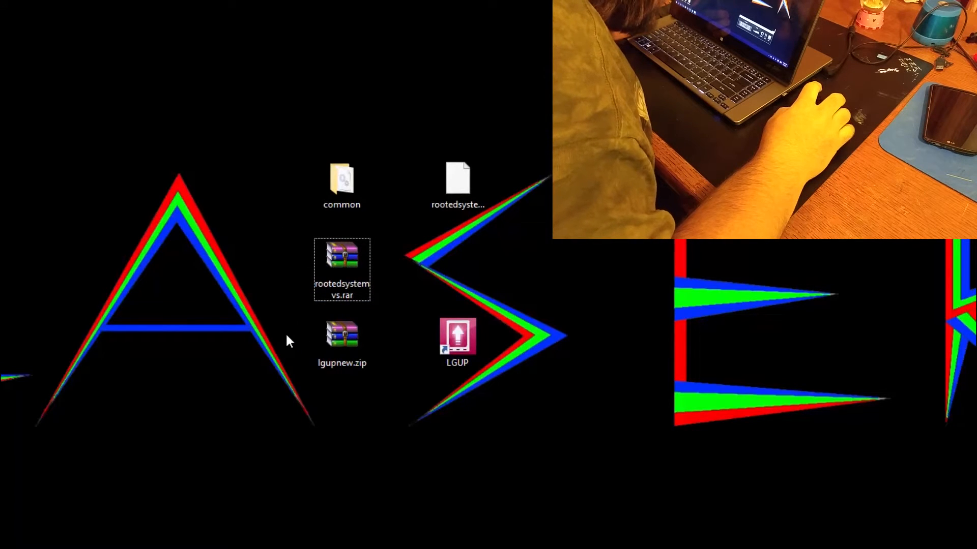
mouse_move(713, 256)
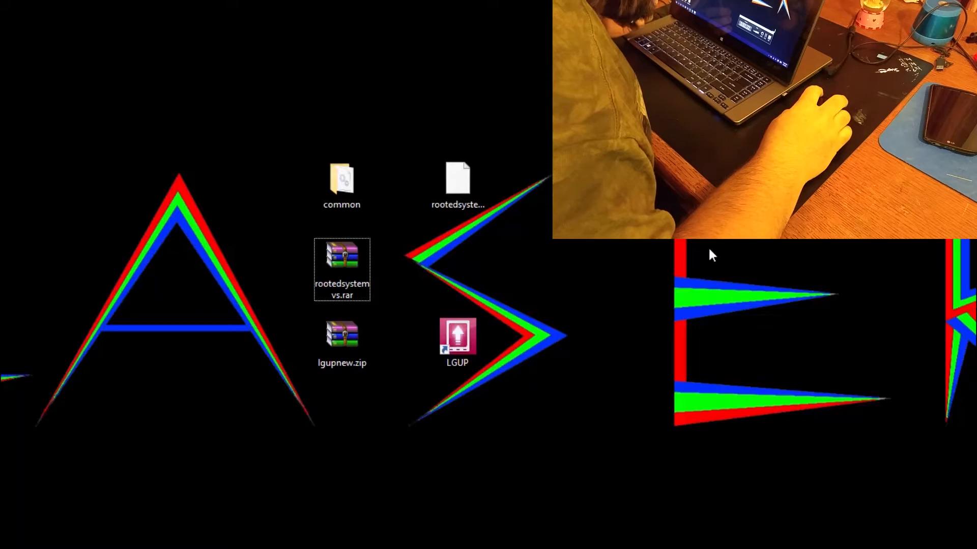
mouse_move(586, 270)
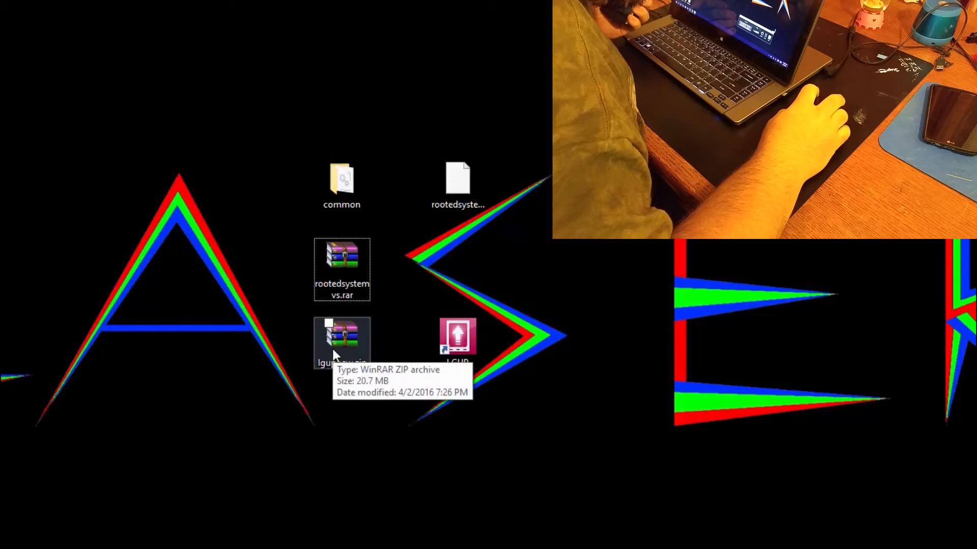
double_click(342, 339)
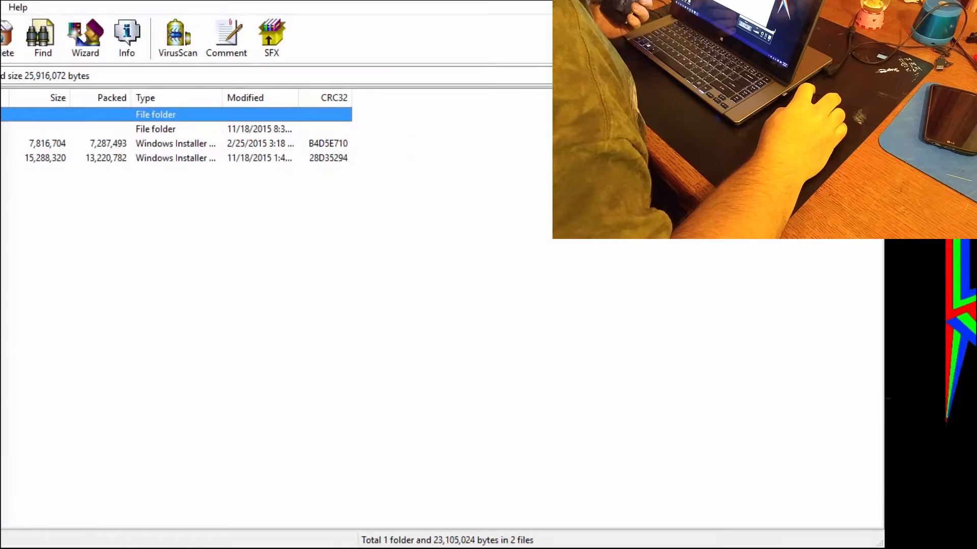
click(175, 157)
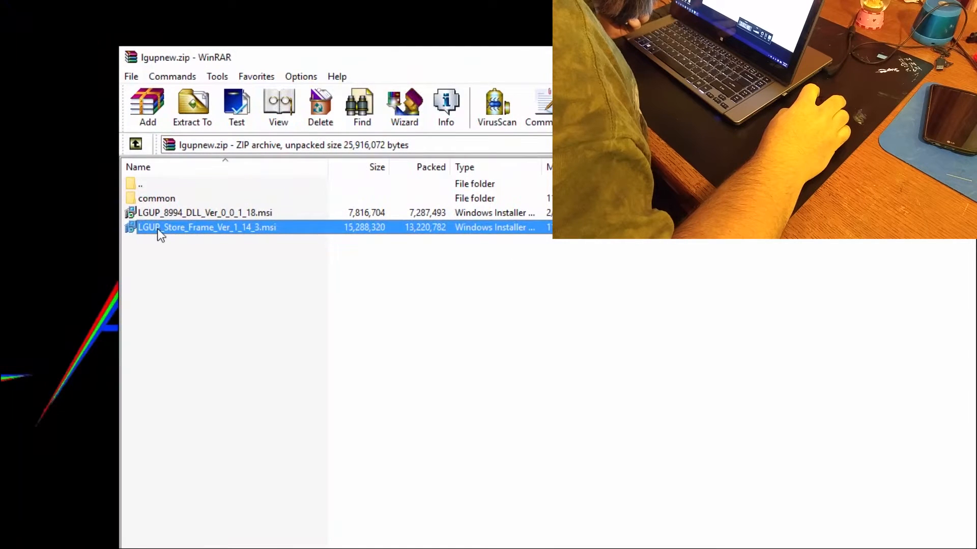
click(187, 213)
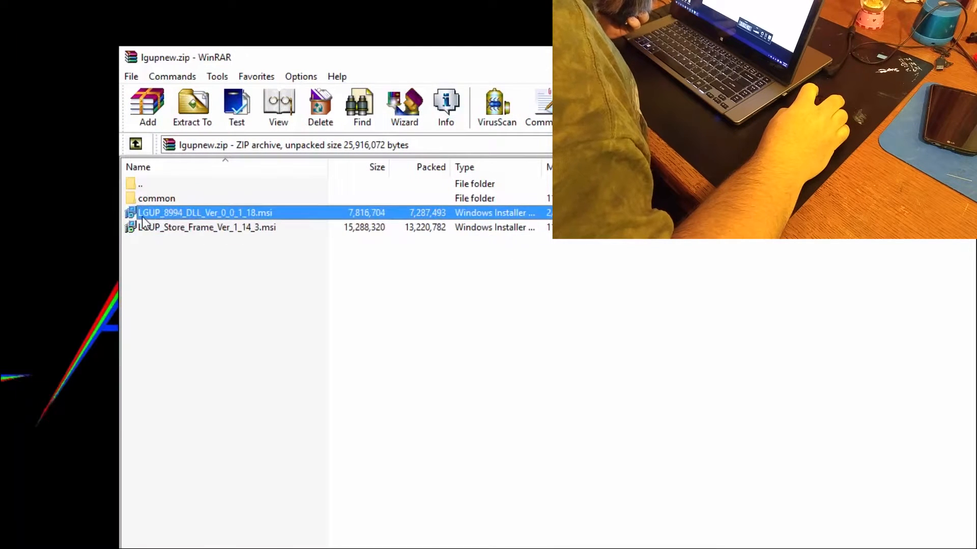
mouse_move(186, 199)
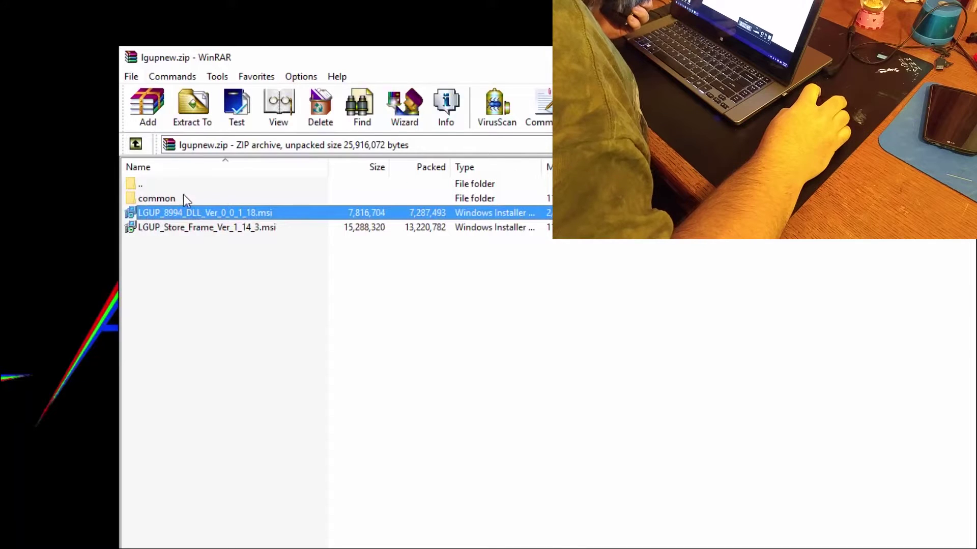
click(156, 198)
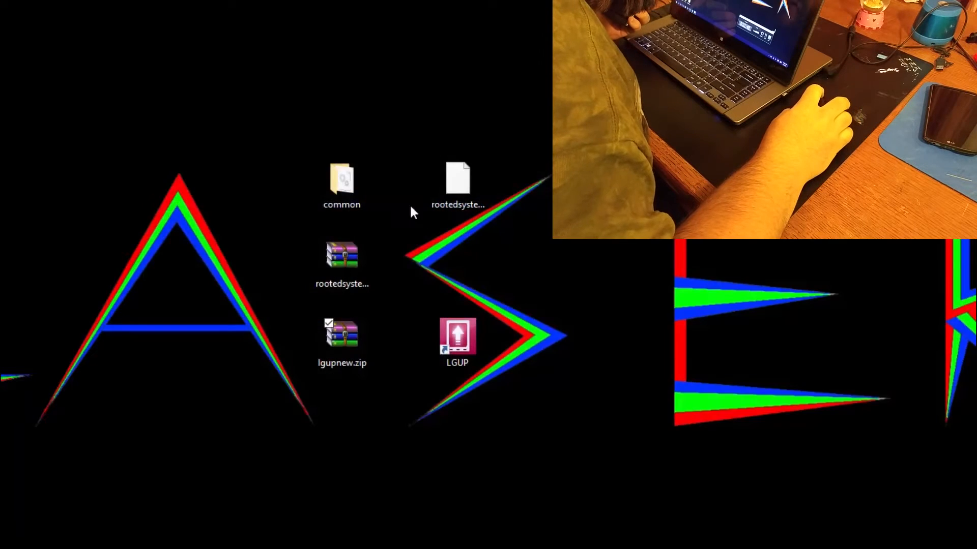
Bring up This PC from the common folder's context menu, listing user folders and drives
click(341, 181)
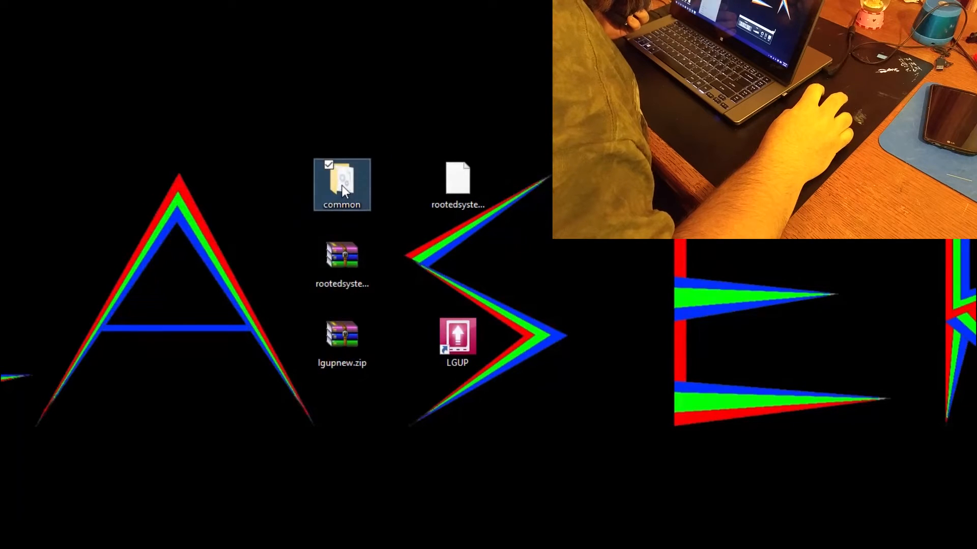
right_click(342, 184)
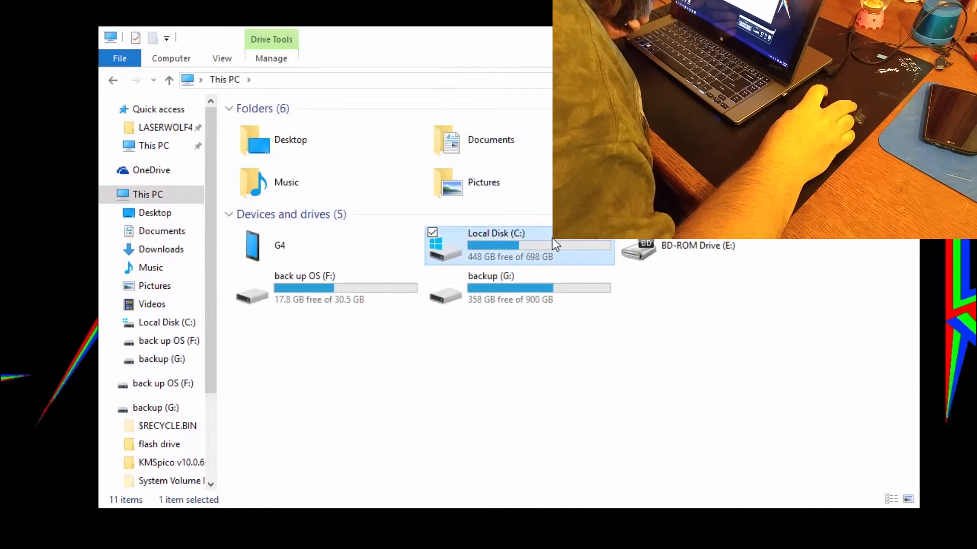
Browse to C:\Program Files (x86)\LG Electronics\LGUP\model showing 8994, common, LGUP_LGNST, then close Explorer
double_click(497, 234)
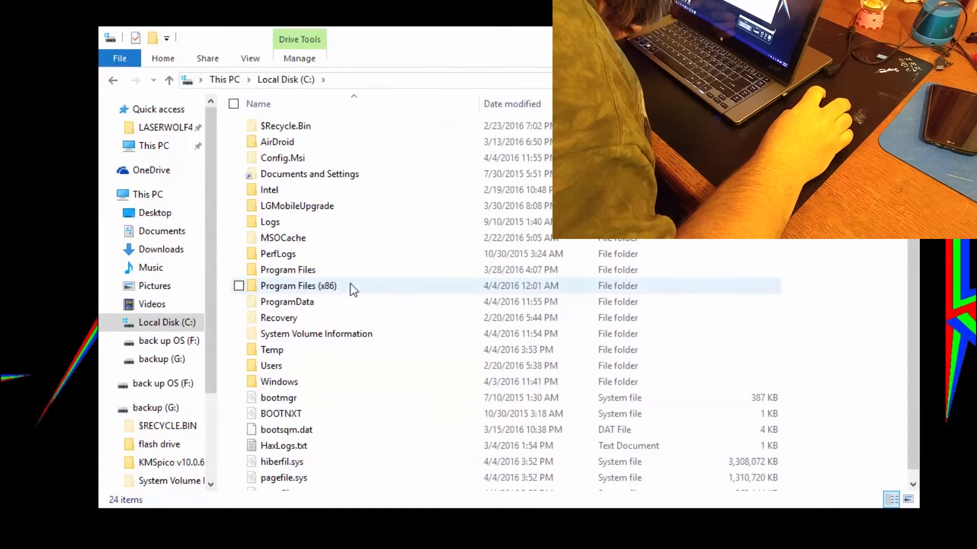
mouse_move(287, 270)
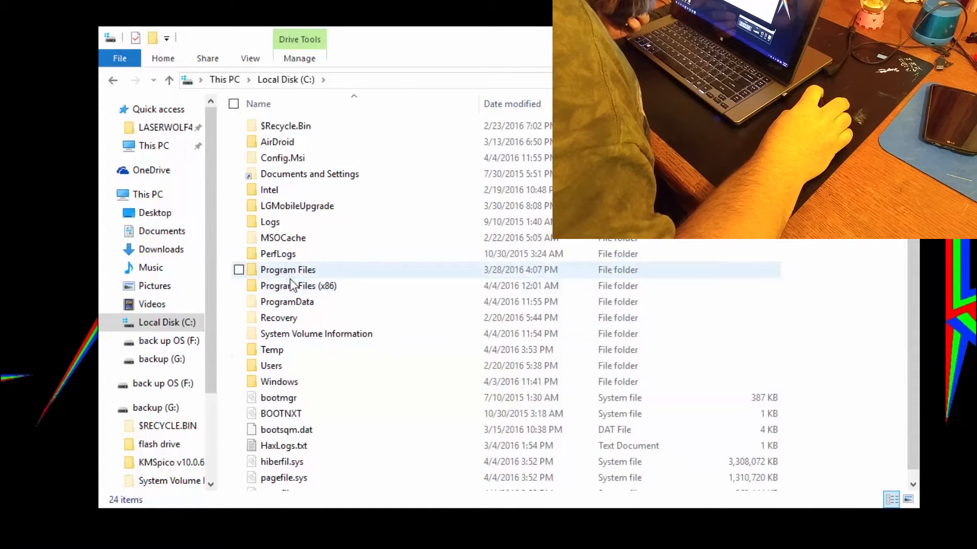
mouse_move(302, 285)
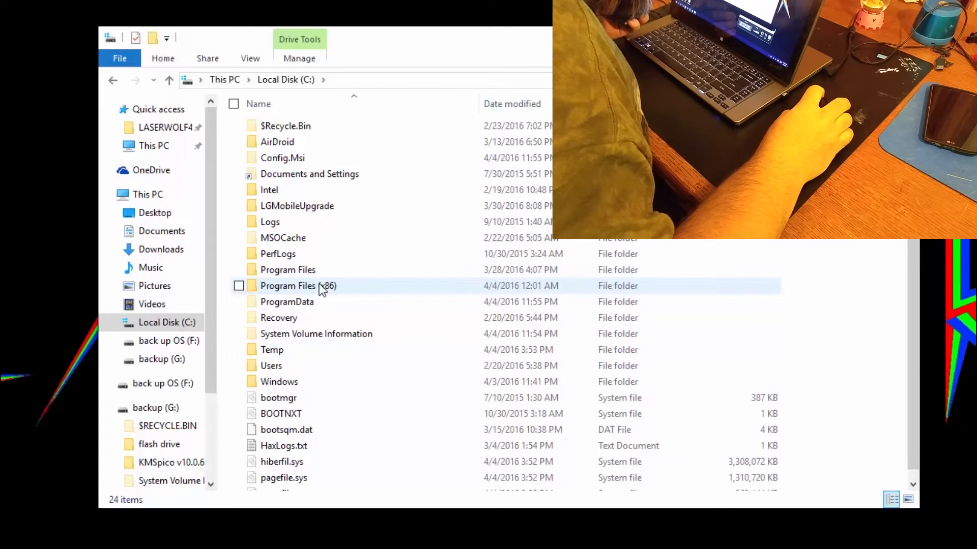
double_click(298, 286)
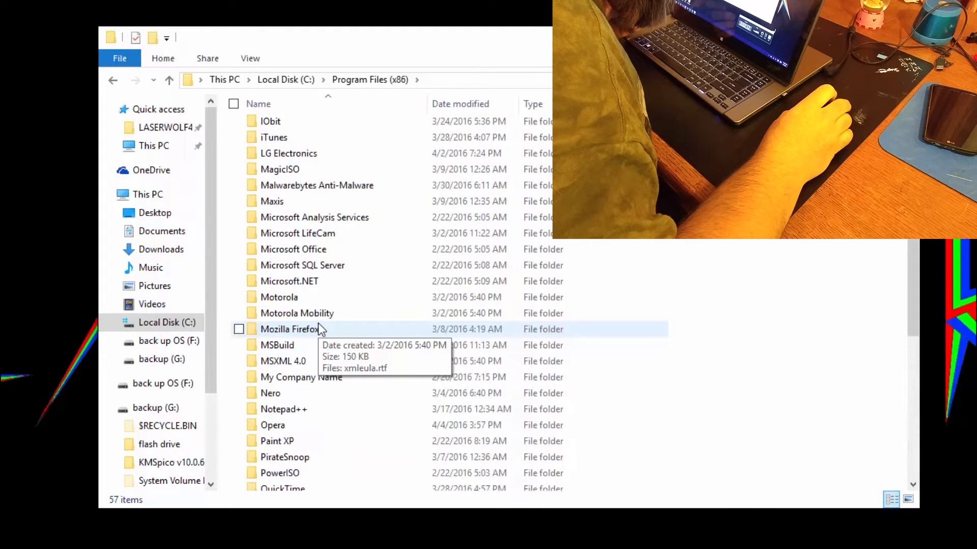
double_click(289, 153)
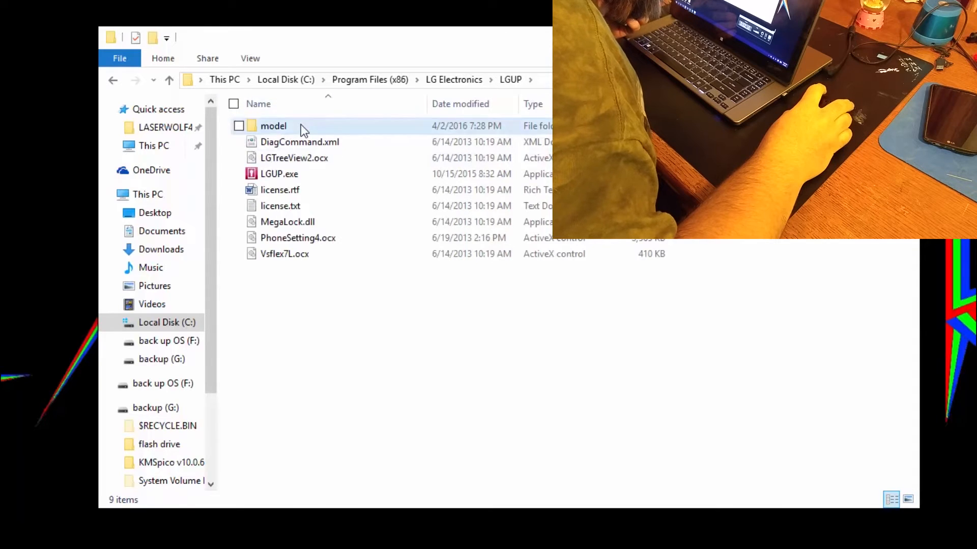
double_click(273, 125)
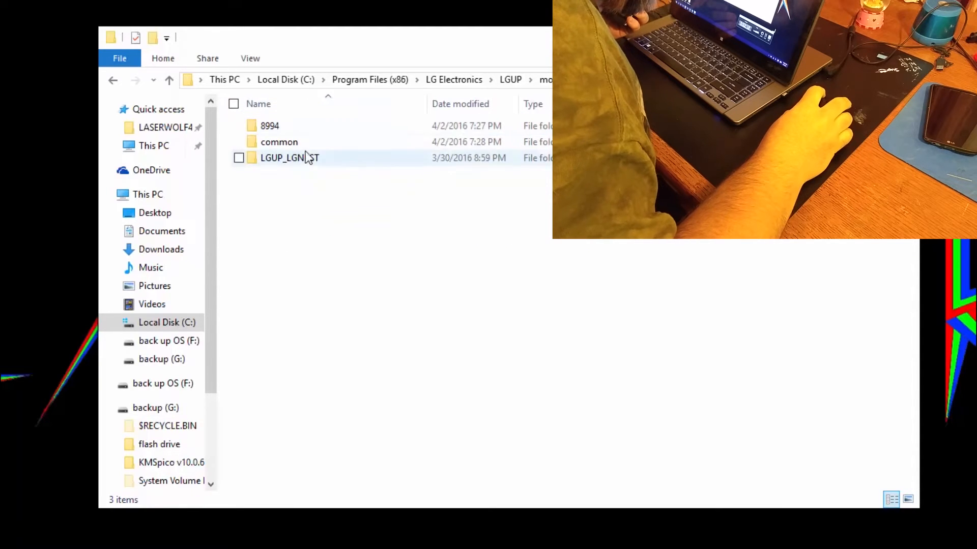
click(381, 339)
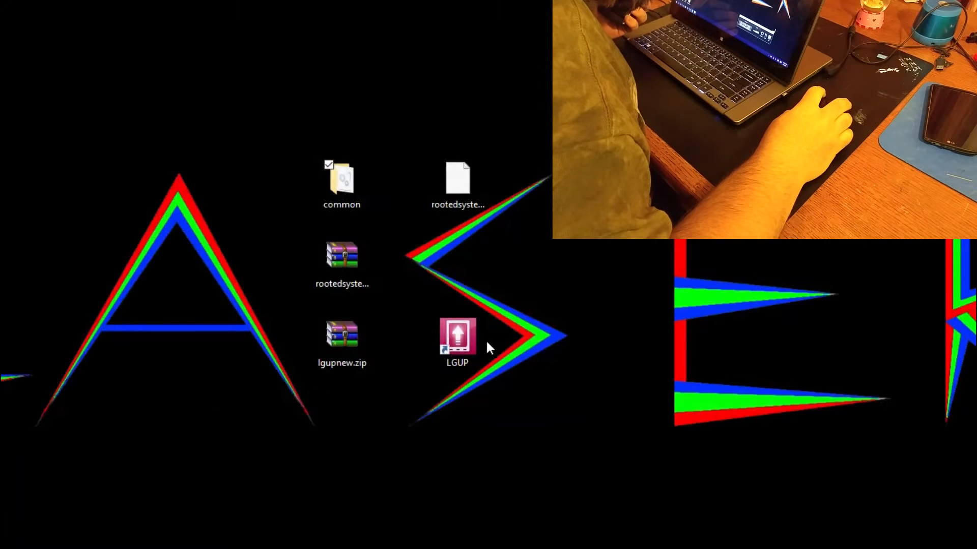
mouse_move(523, 298)
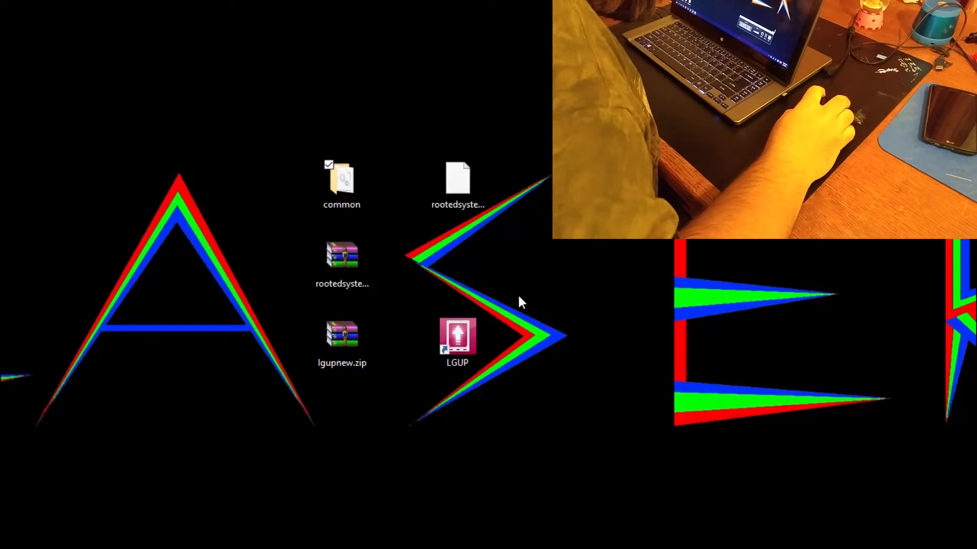
Launch LGUP from the desktop shortcut and switch its process to UPGRADE for the VS990
double_click(457, 339)
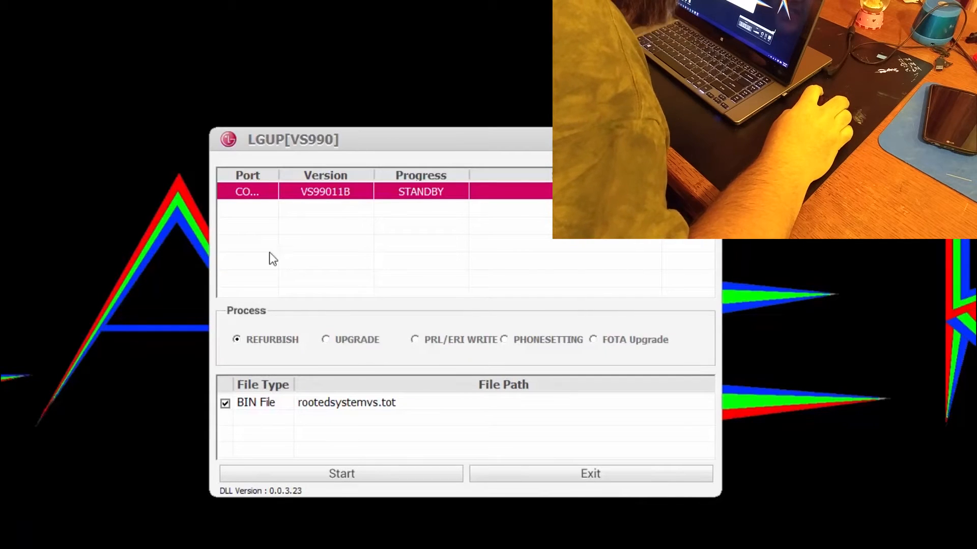
mouse_move(446, 354)
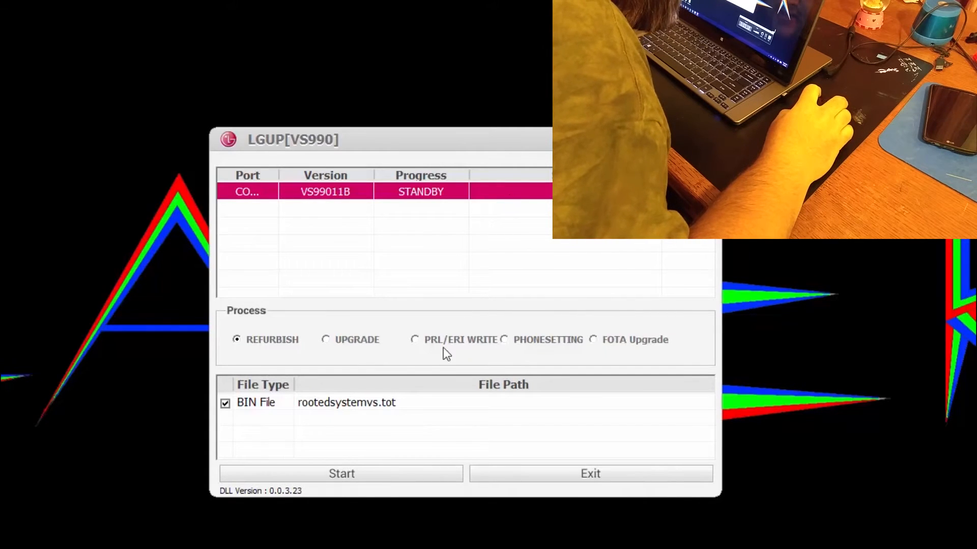
click(326, 339)
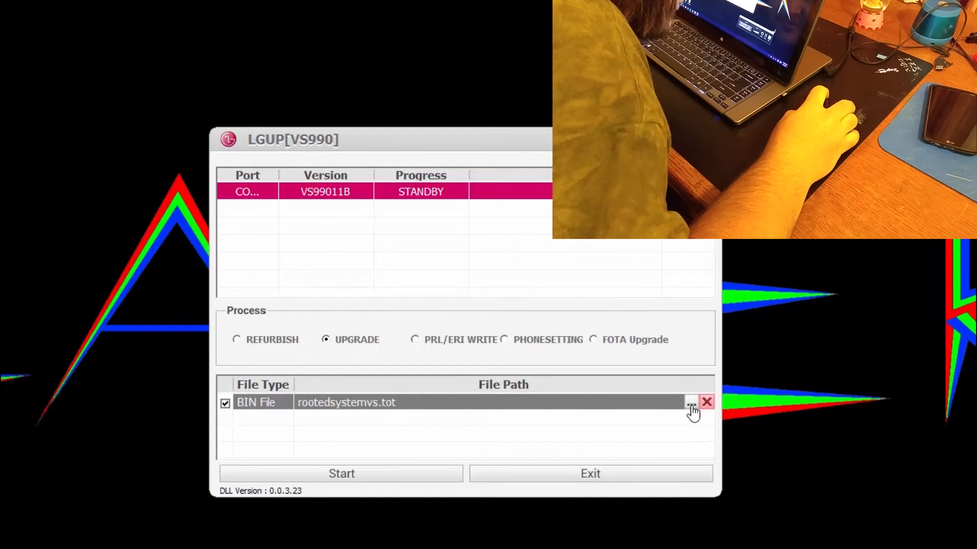
Select rootedsystemvs.tot from the Desktop as the BIN file to flash
click(691, 402)
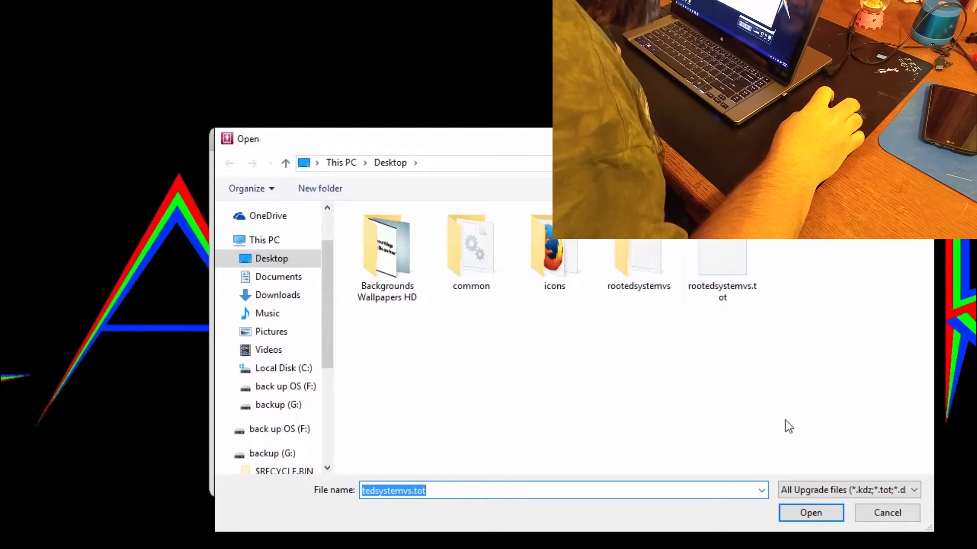
click(721, 263)
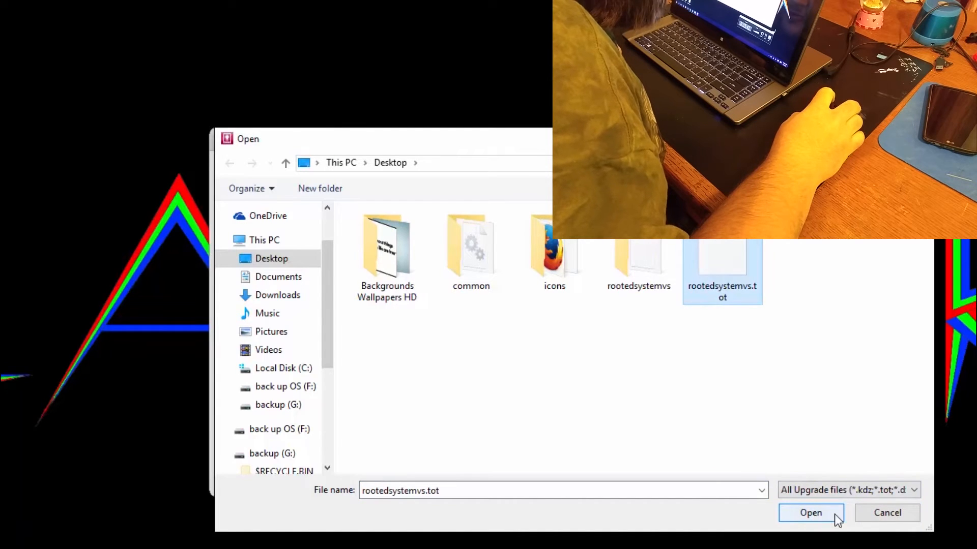
click(811, 513)
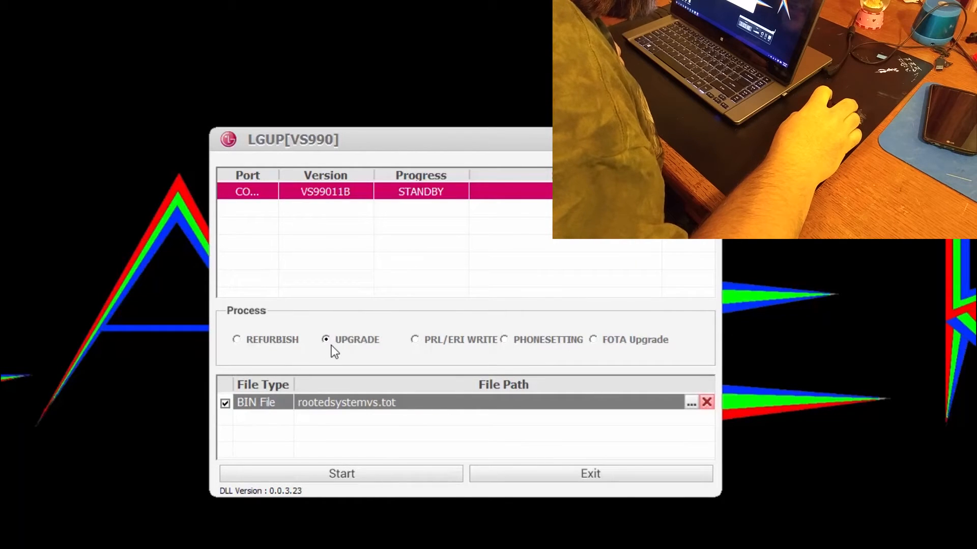
mouse_move(311, 515)
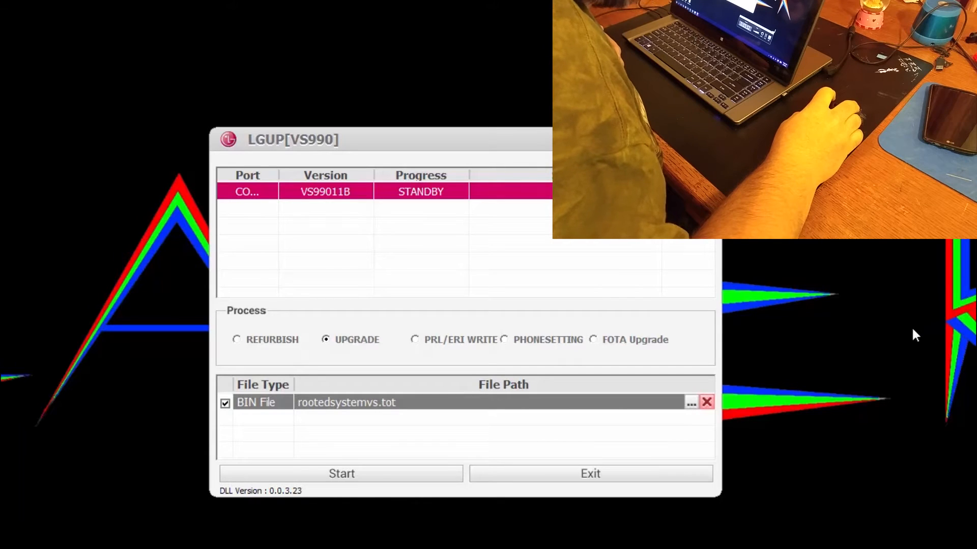
mouse_move(770, 324)
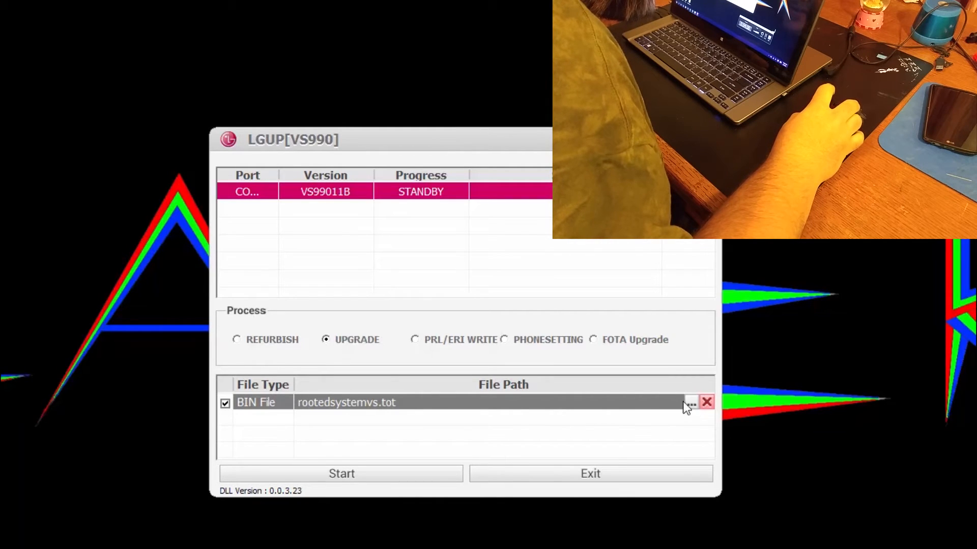
click(694, 403)
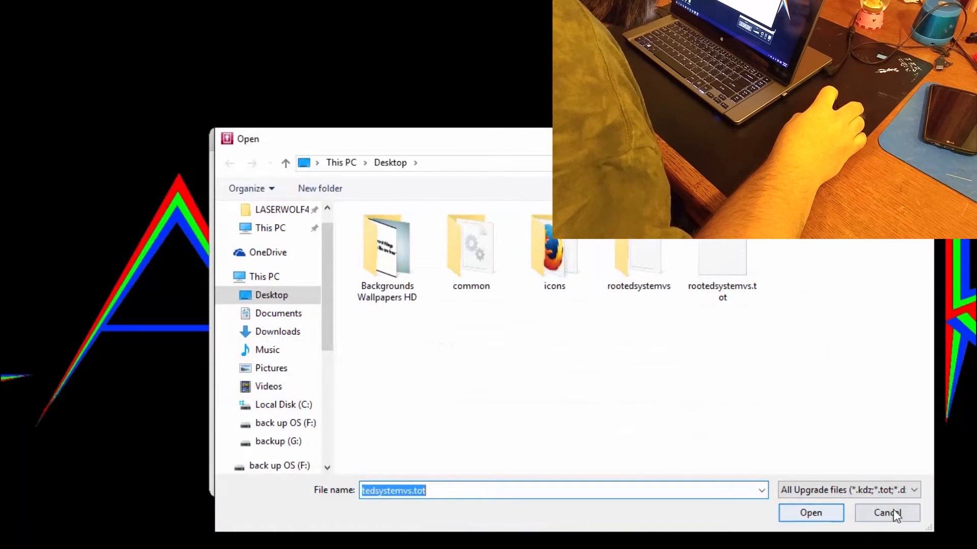
click(811, 512)
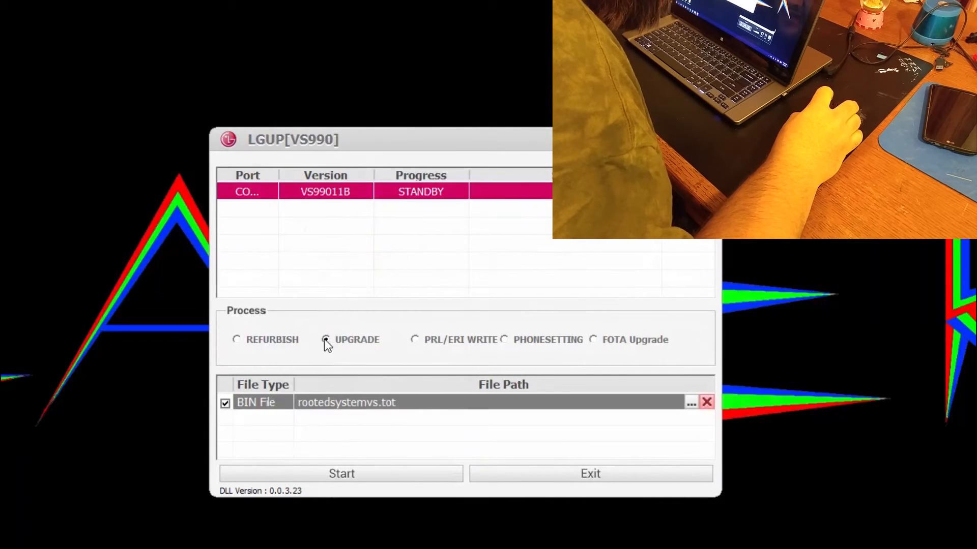
Confirm UPGRADE is chosen and exit LGUP without starting the flash
click(326, 339)
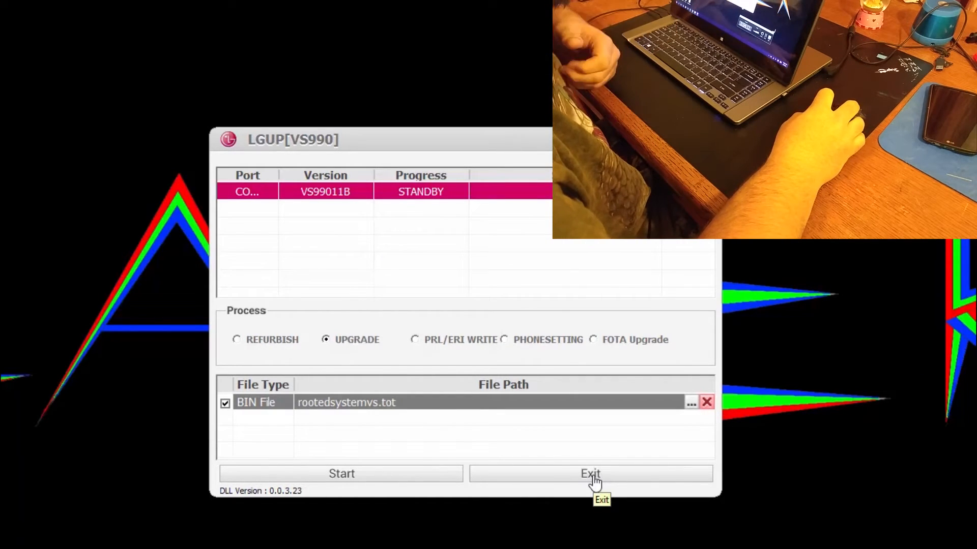
click(590, 474)
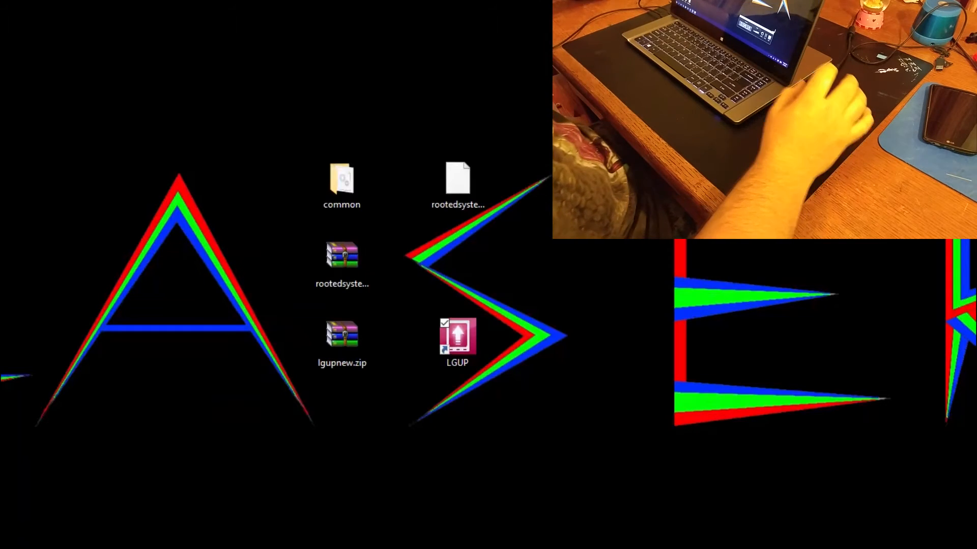